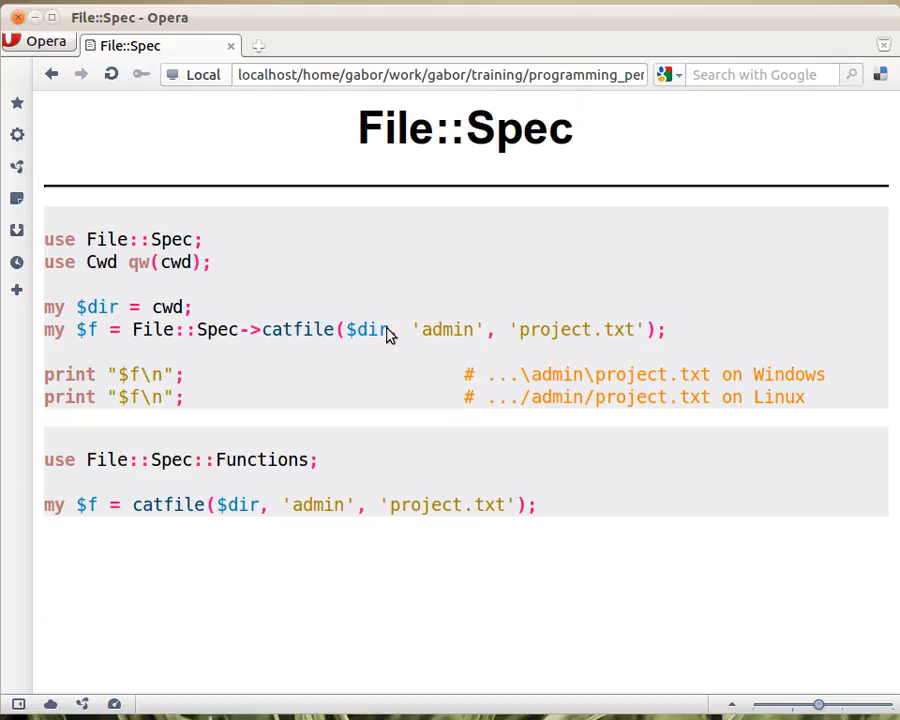
mouse_move(408, 360)
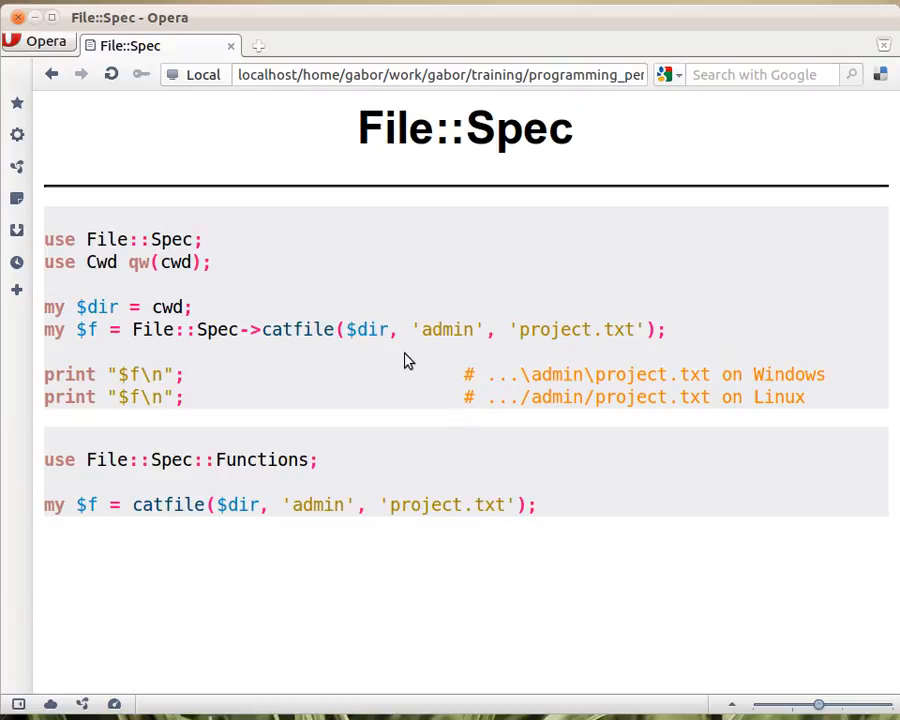
mouse_move(520, 188)
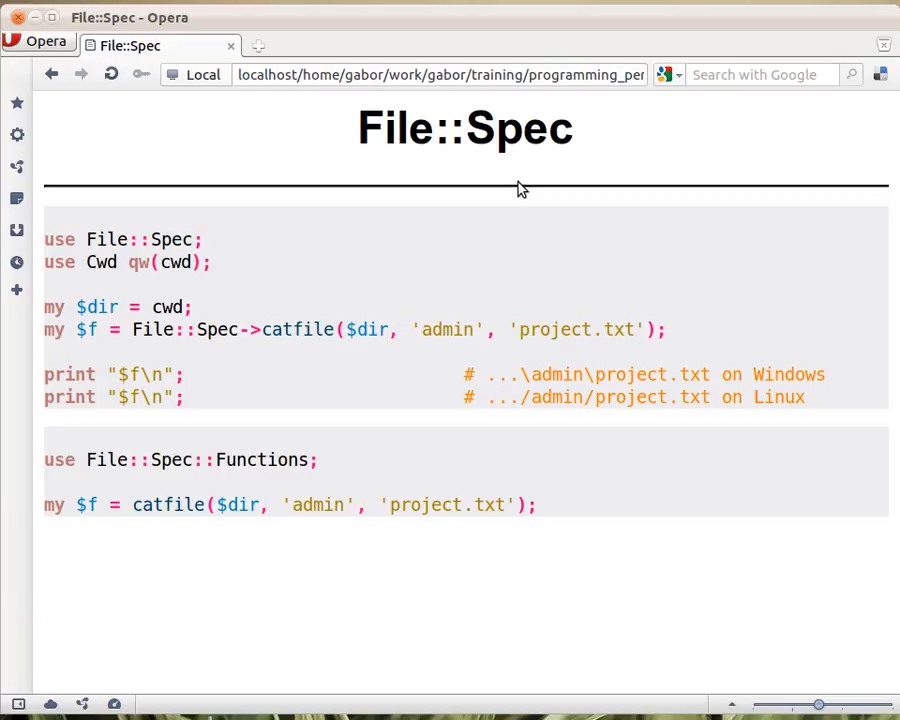
mouse_move(536, 390)
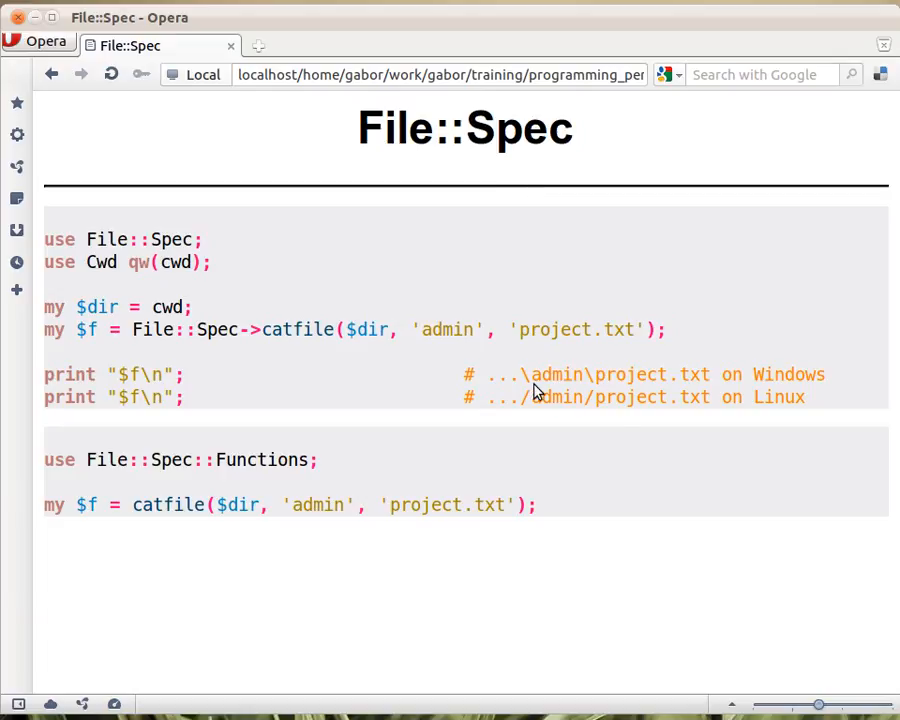
mouse_move(598, 388)
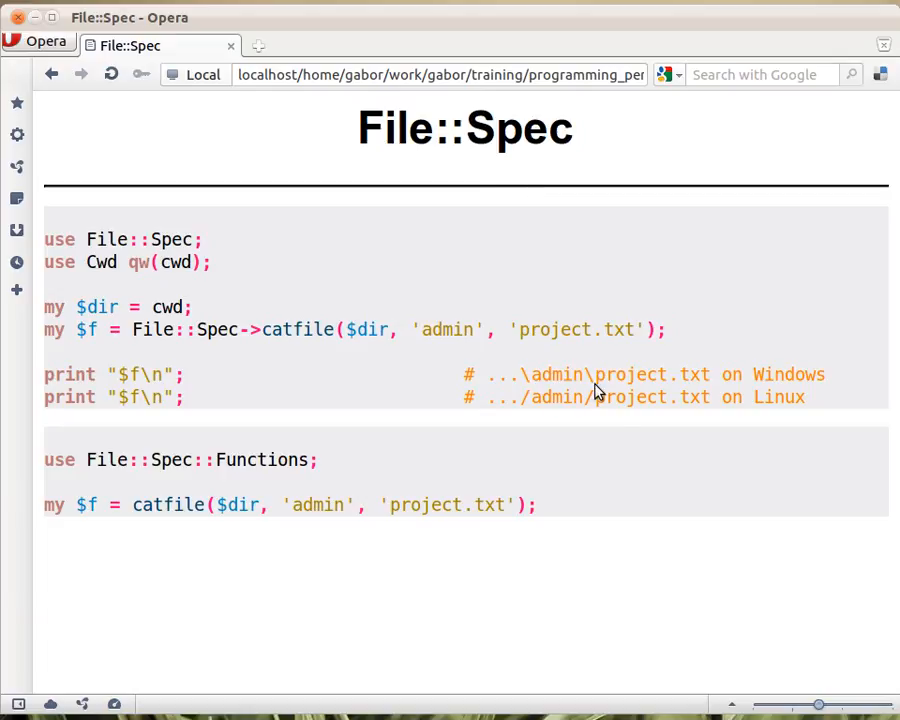
mouse_move(550, 398)
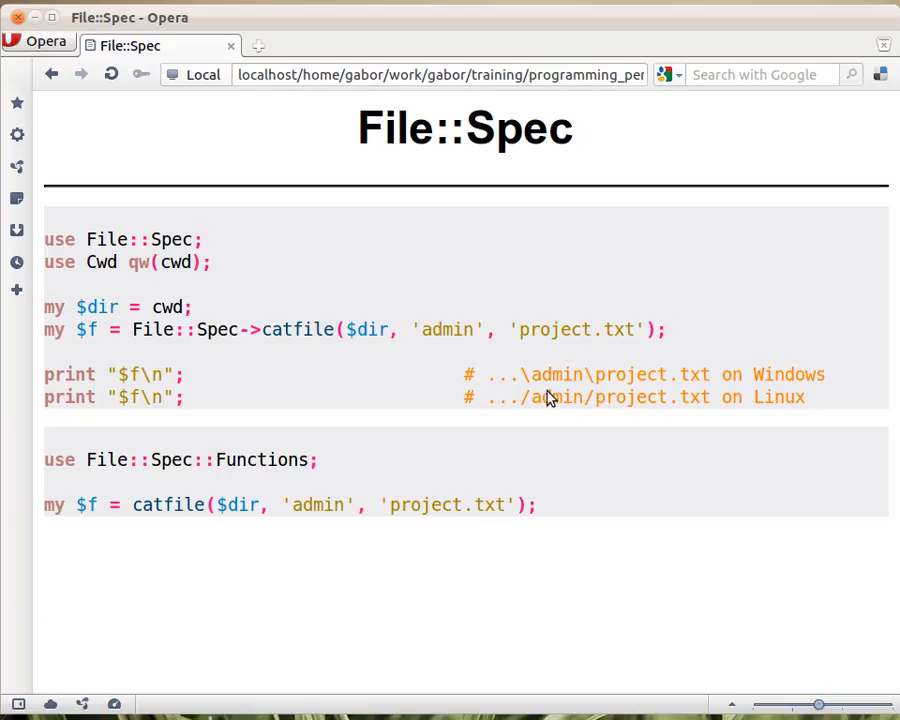
mouse_move(592, 410)
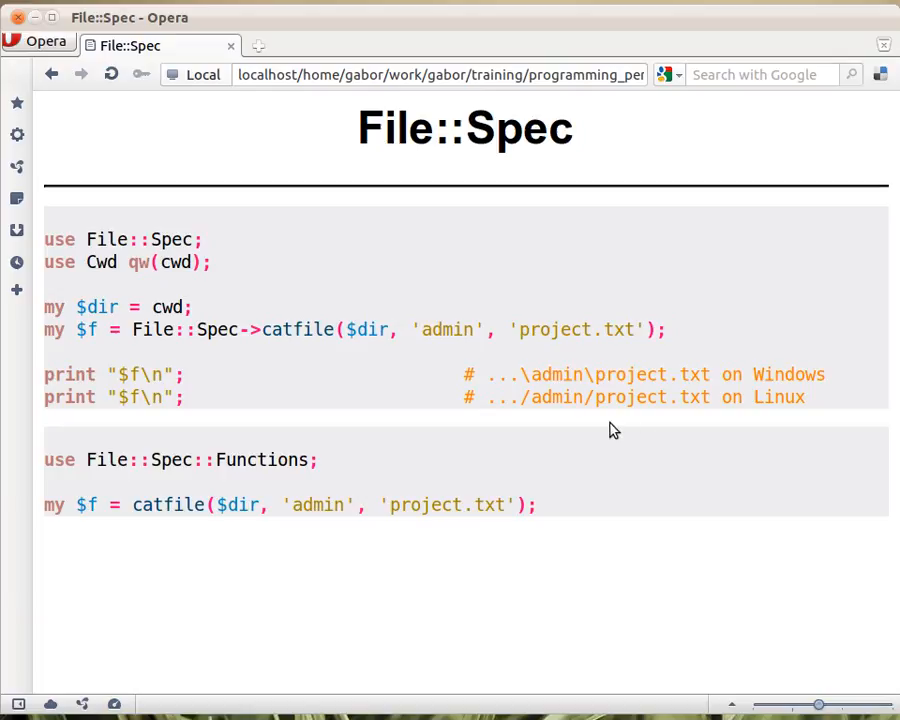
mouse_move(296, 408)
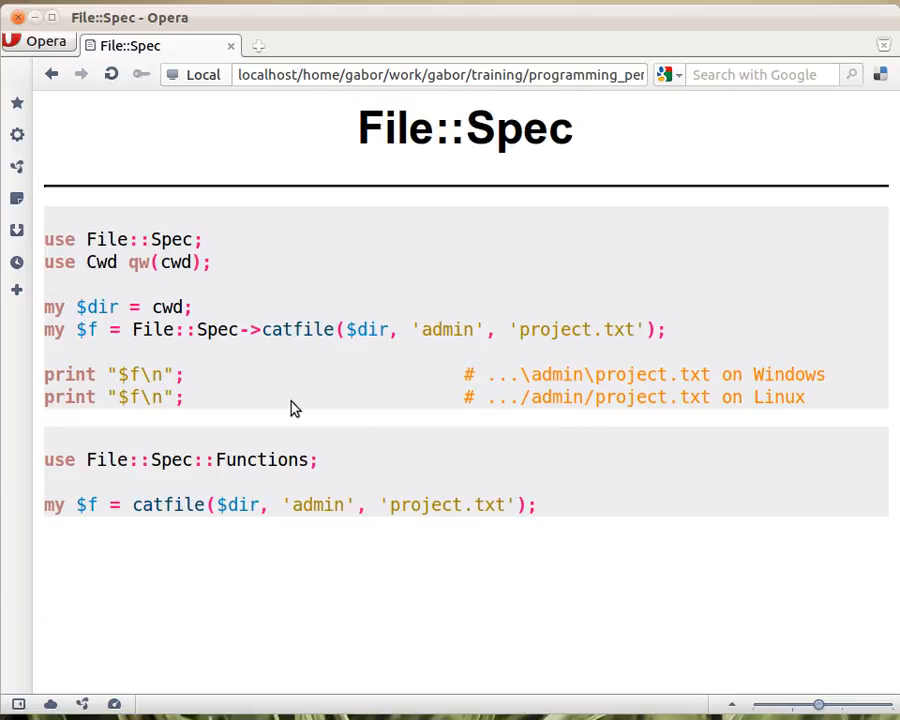
mouse_move(304, 408)
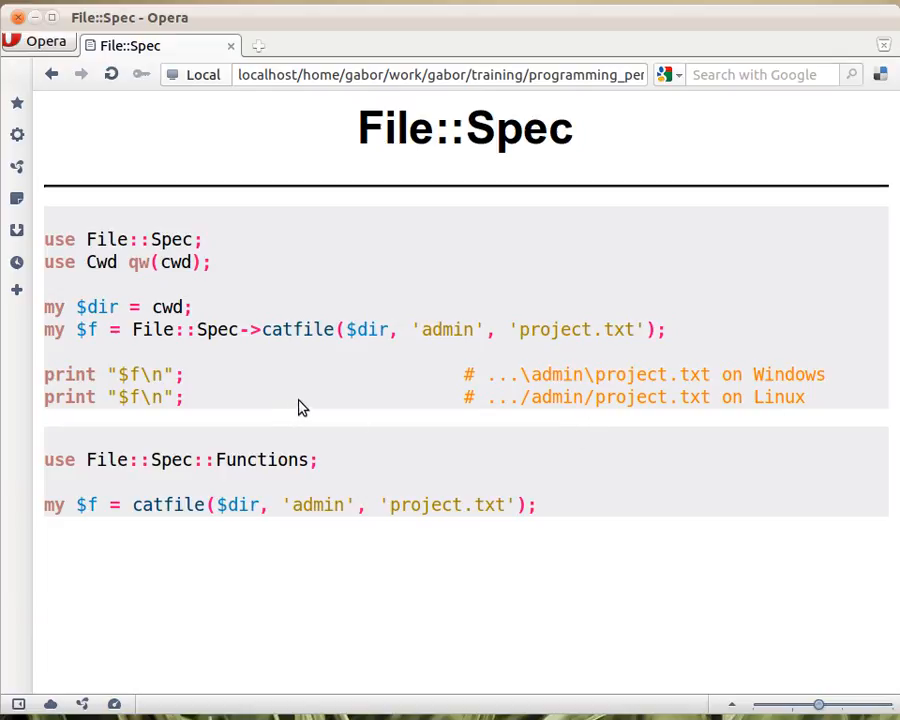
mouse_move(212, 284)
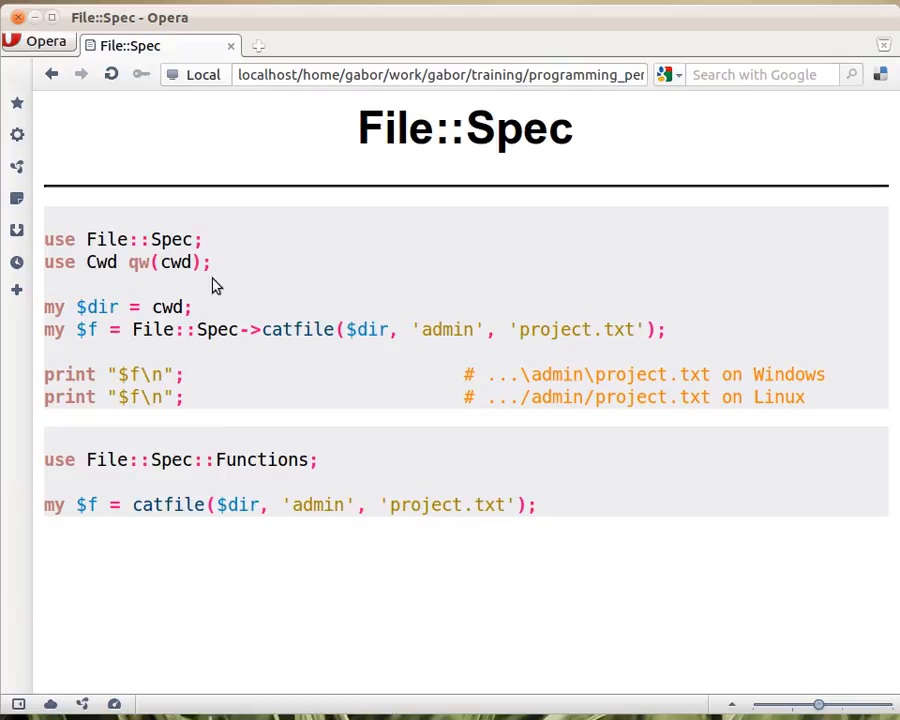
mouse_move(284, 344)
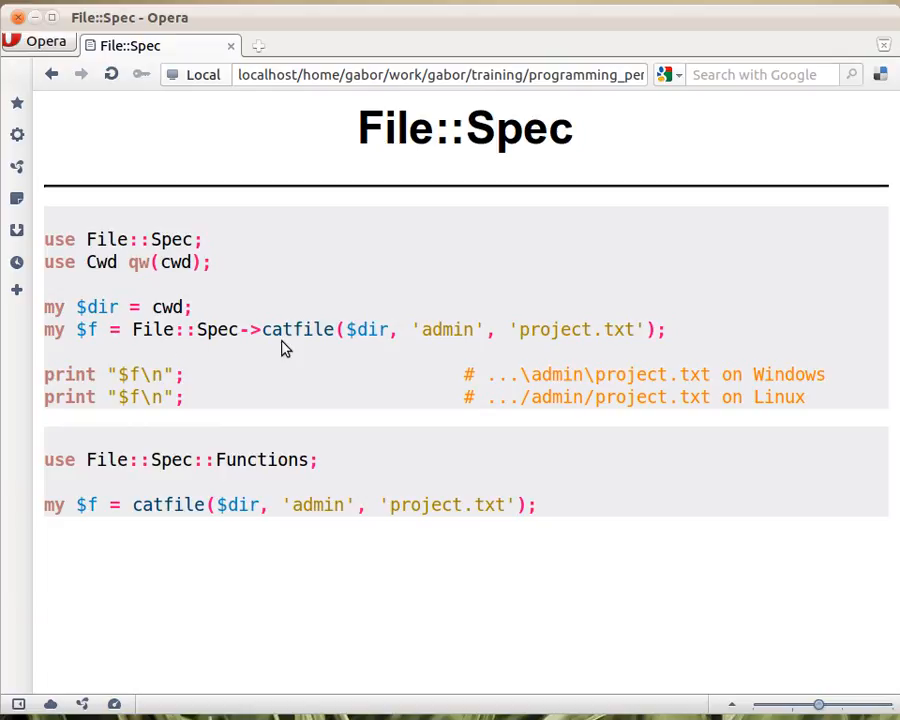
mouse_move(252, 344)
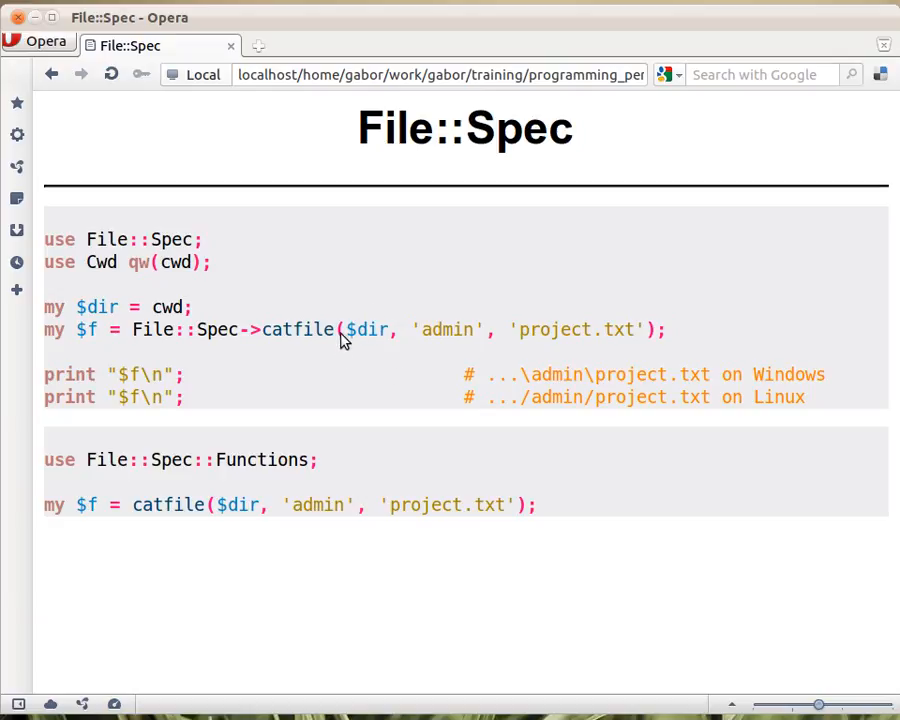
mouse_move(652, 364)
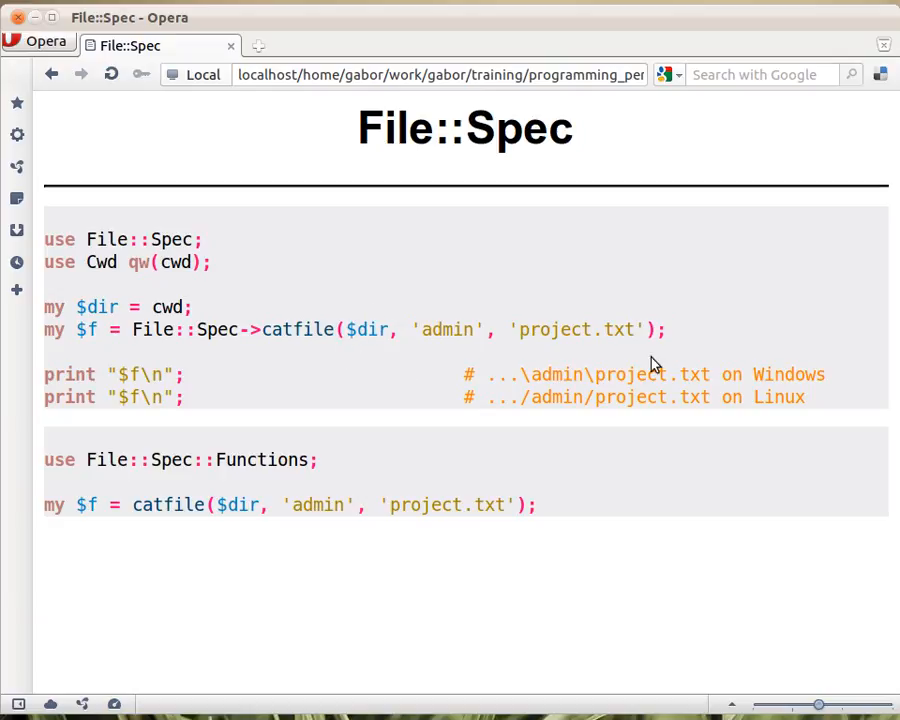
mouse_move(400, 360)
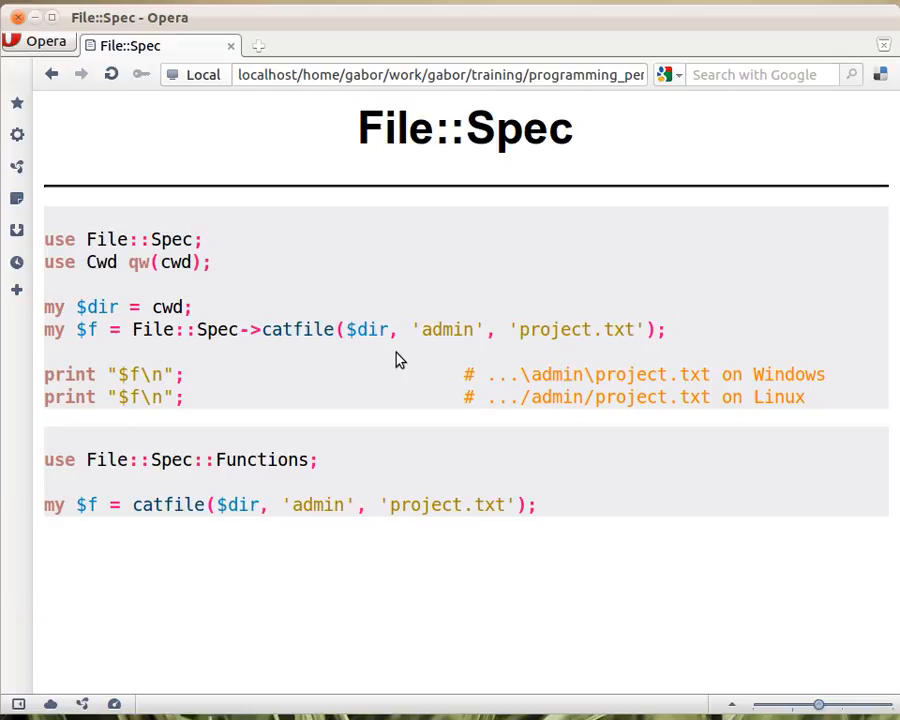
mouse_move(416, 344)
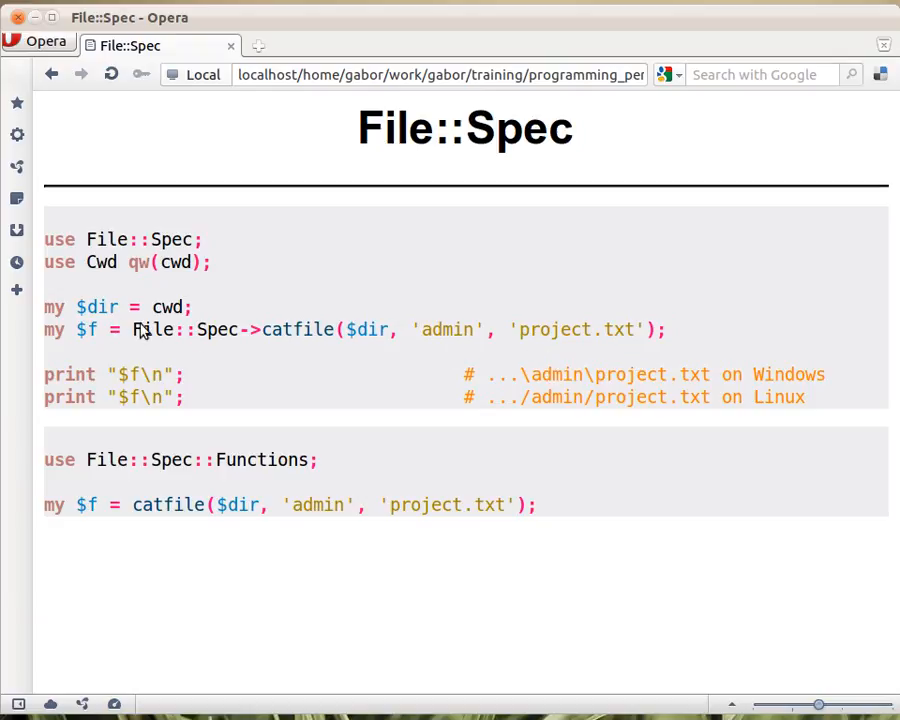
mouse_move(500, 388)
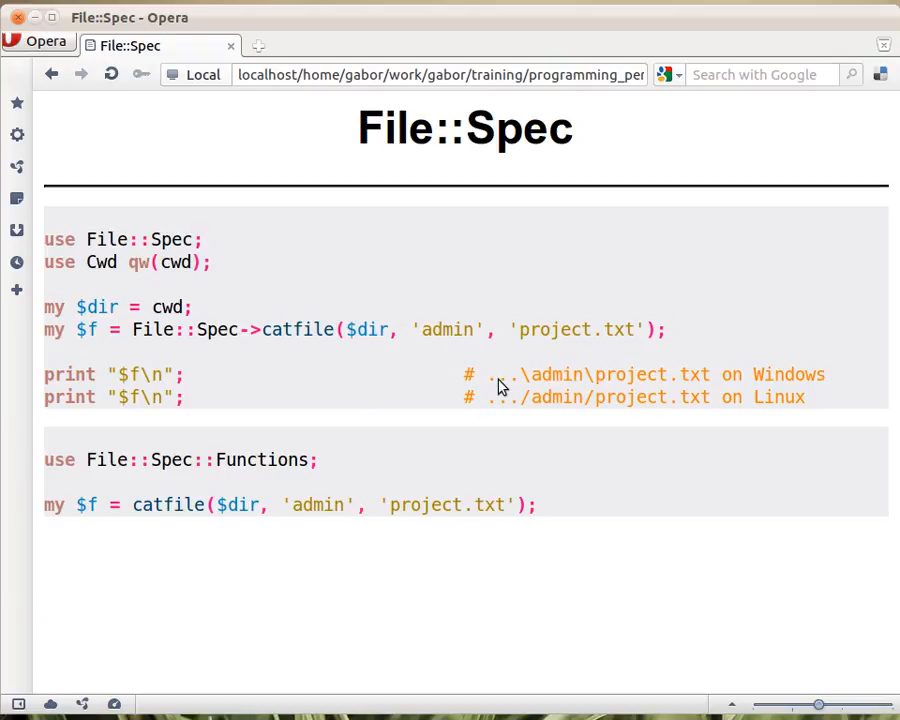
mouse_move(384, 348)
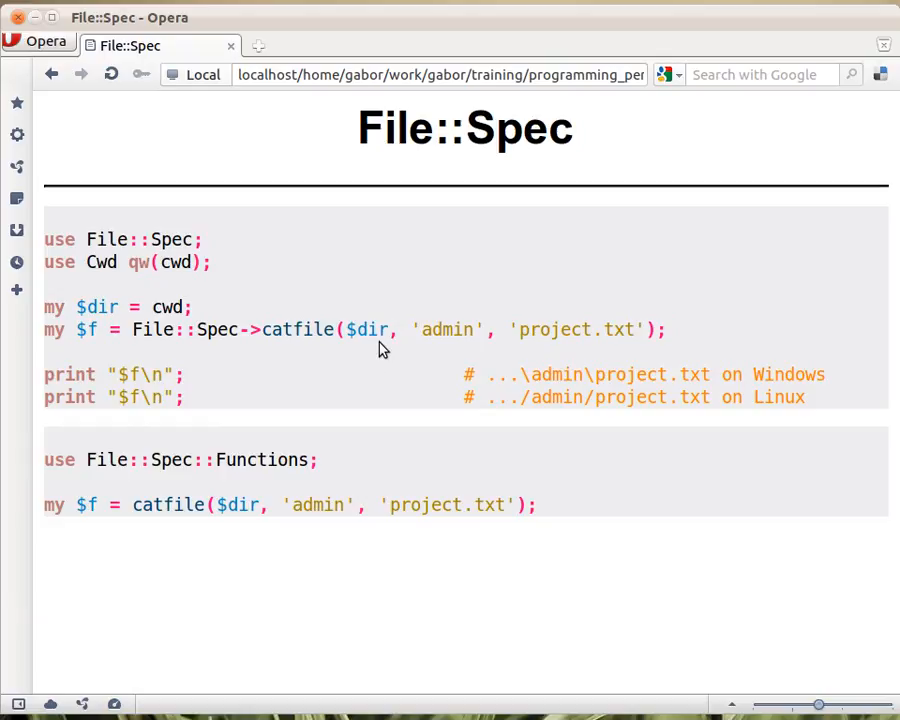
mouse_move(540, 392)
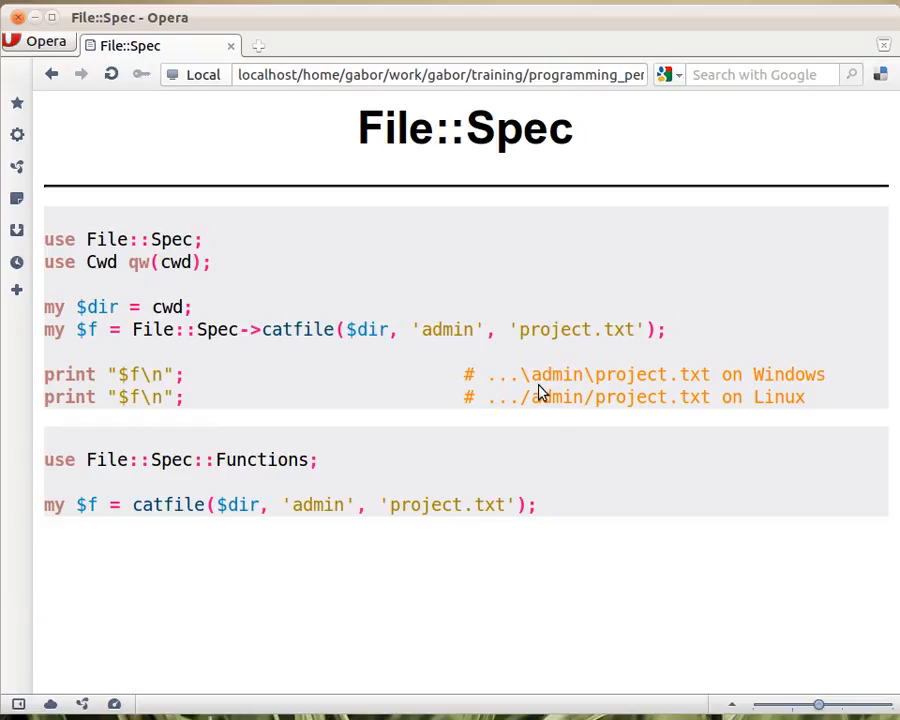
mouse_move(530, 380)
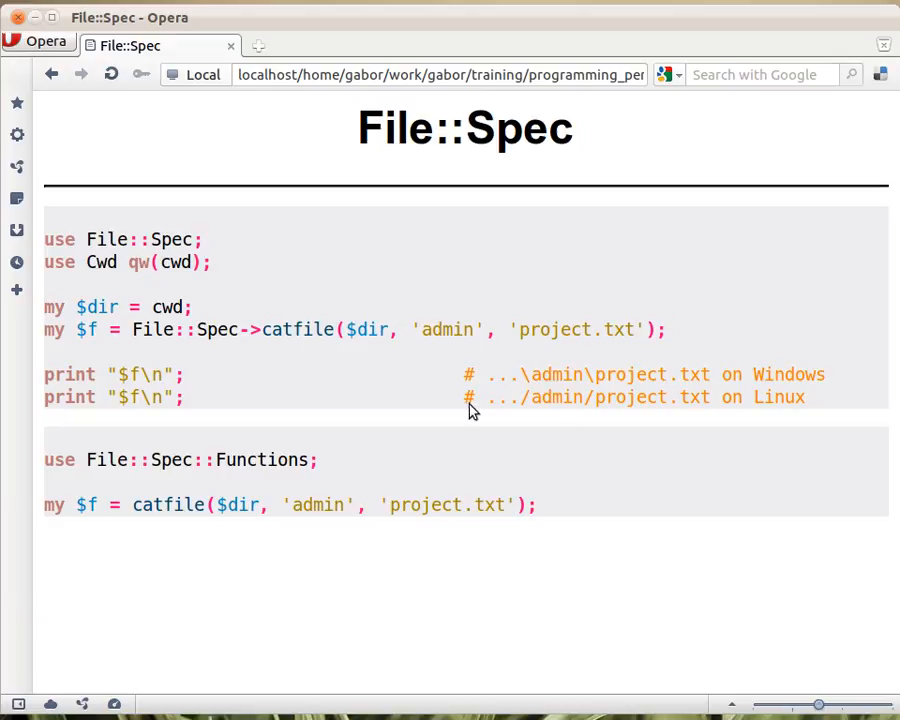
mouse_move(536, 328)
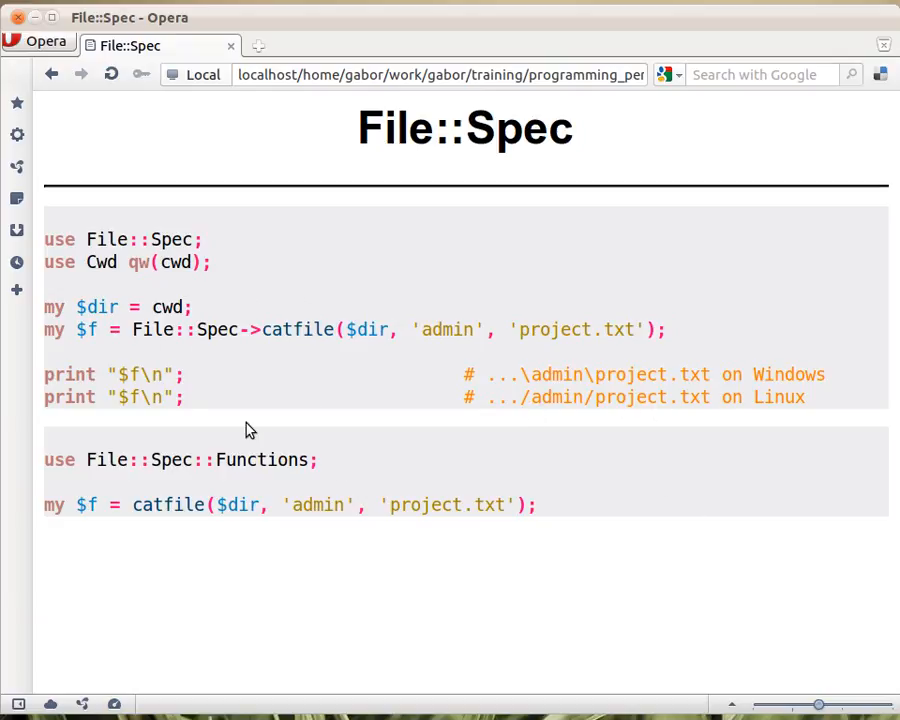
mouse_move(92, 488)
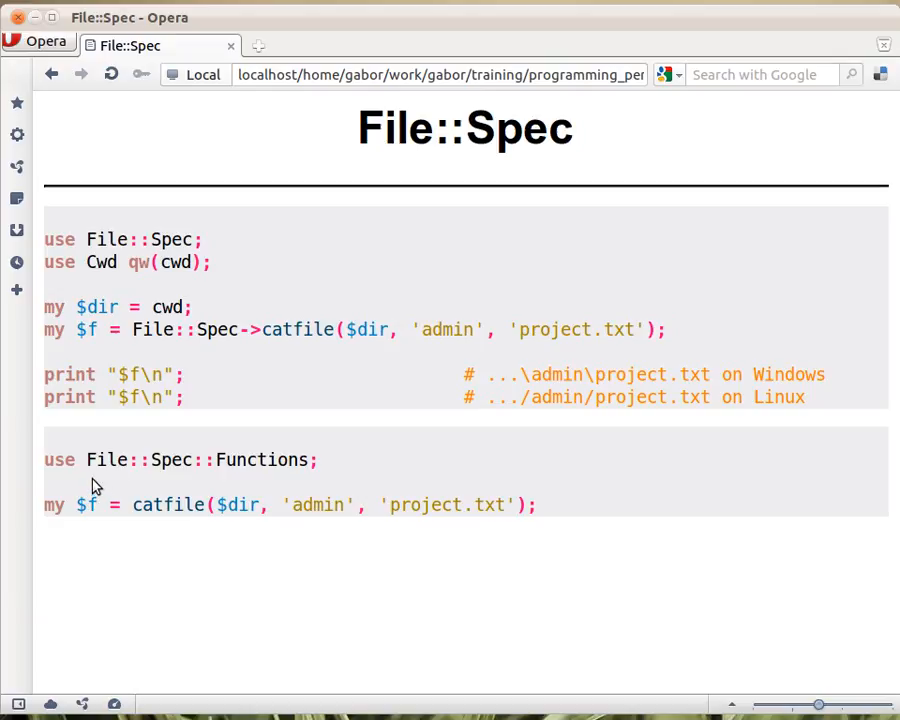
mouse_move(120, 476)
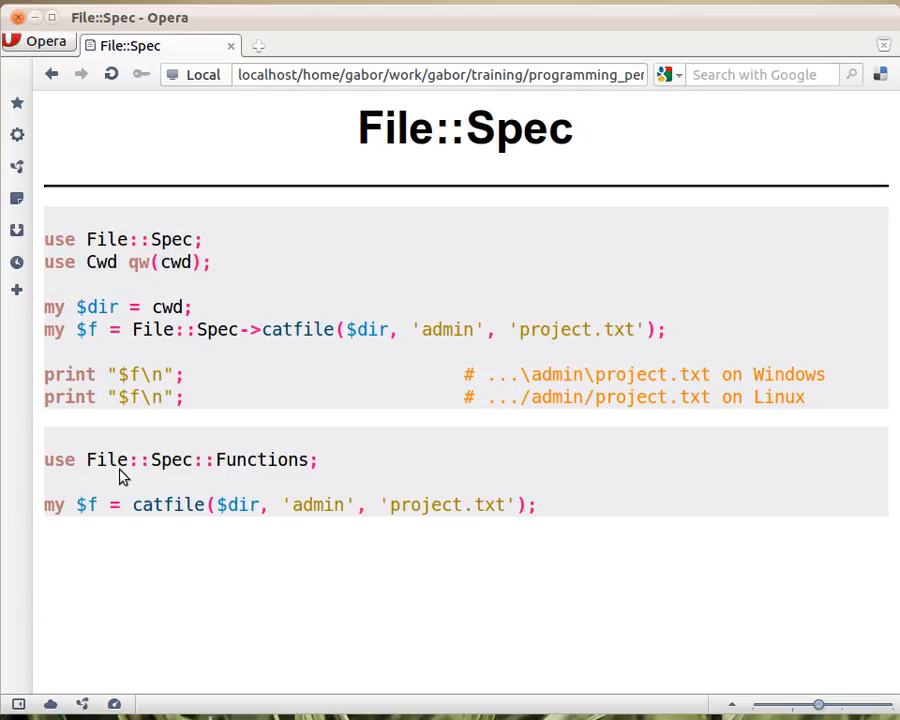
mouse_move(252, 554)
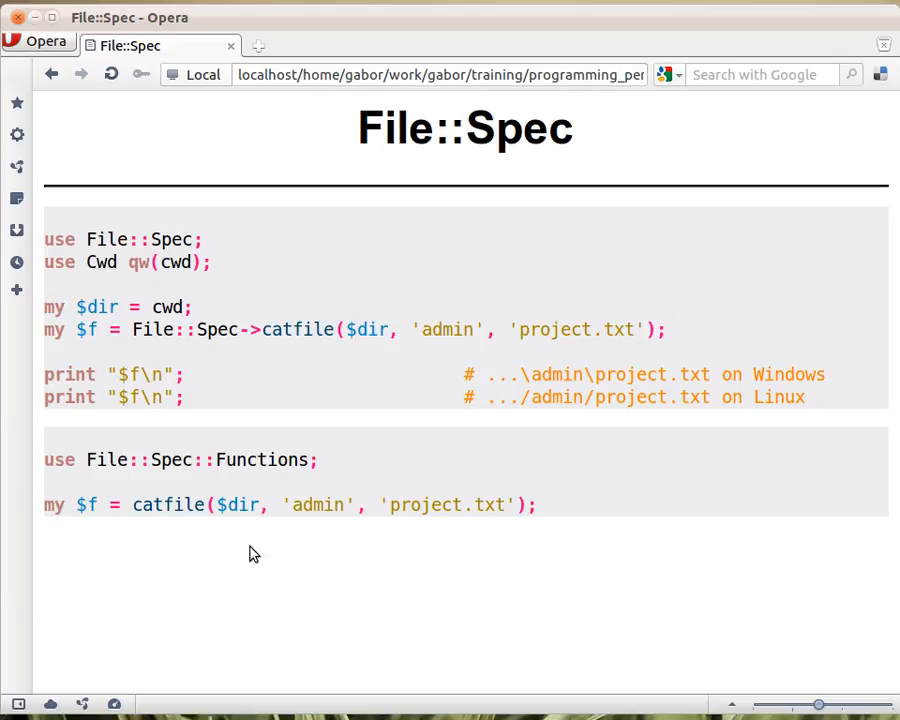
mouse_move(204, 540)
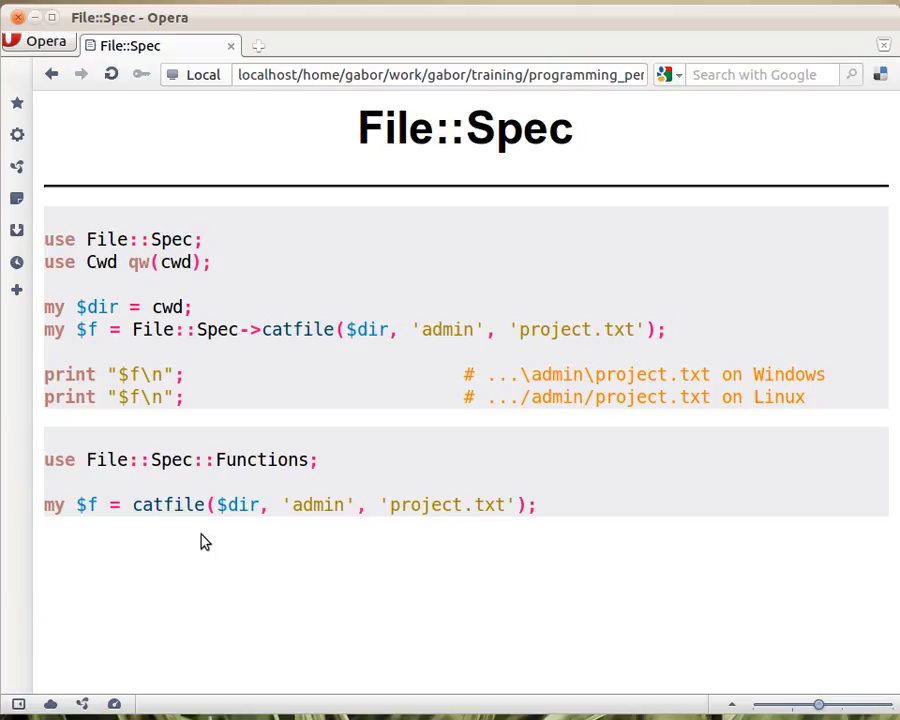
mouse_move(240, 538)
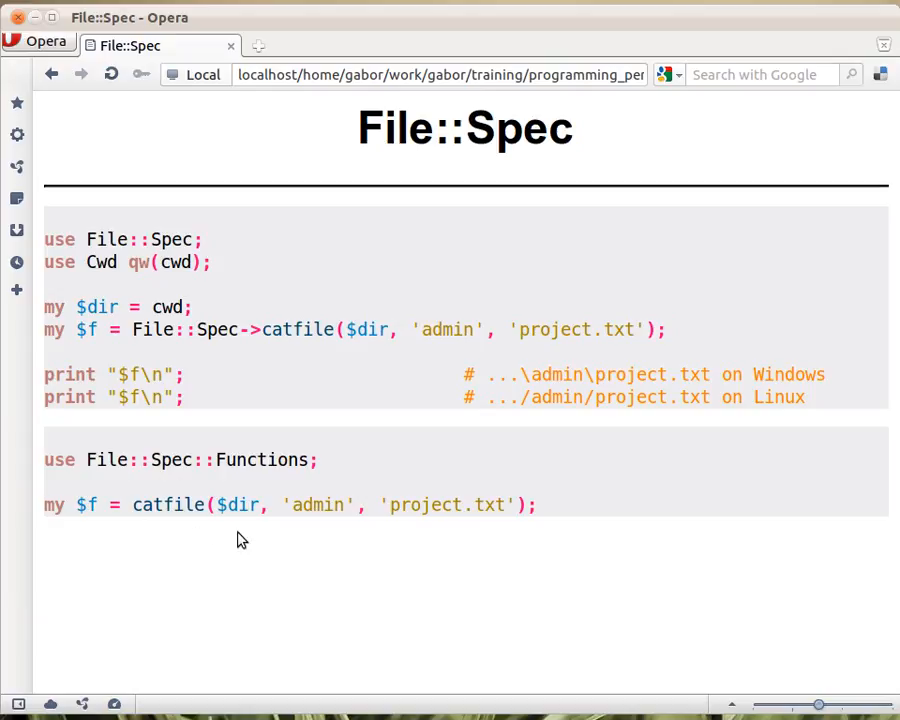
mouse_move(332, 460)
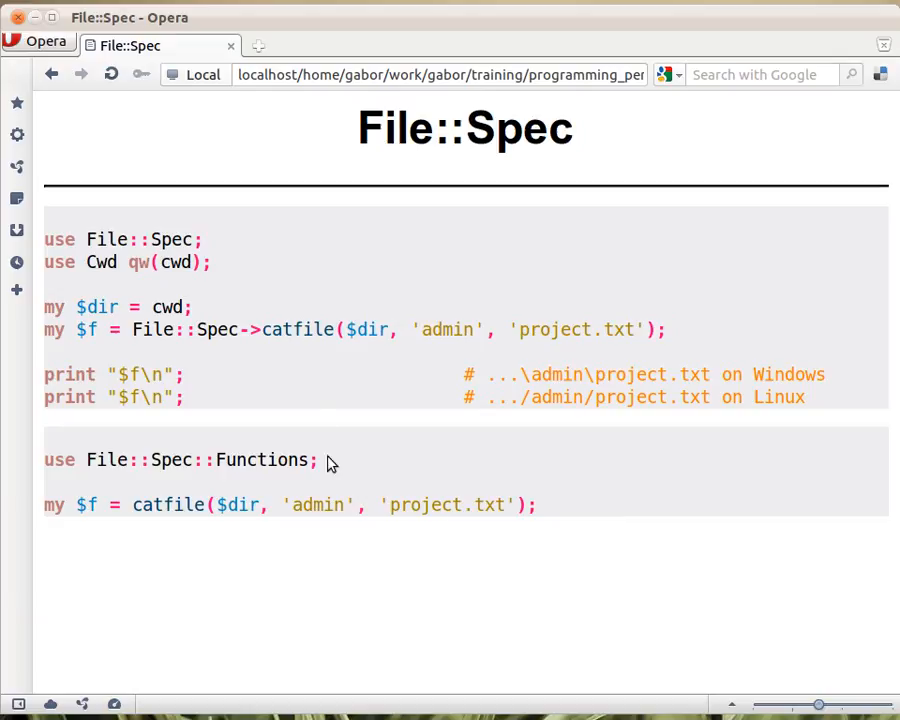
mouse_move(188, 524)
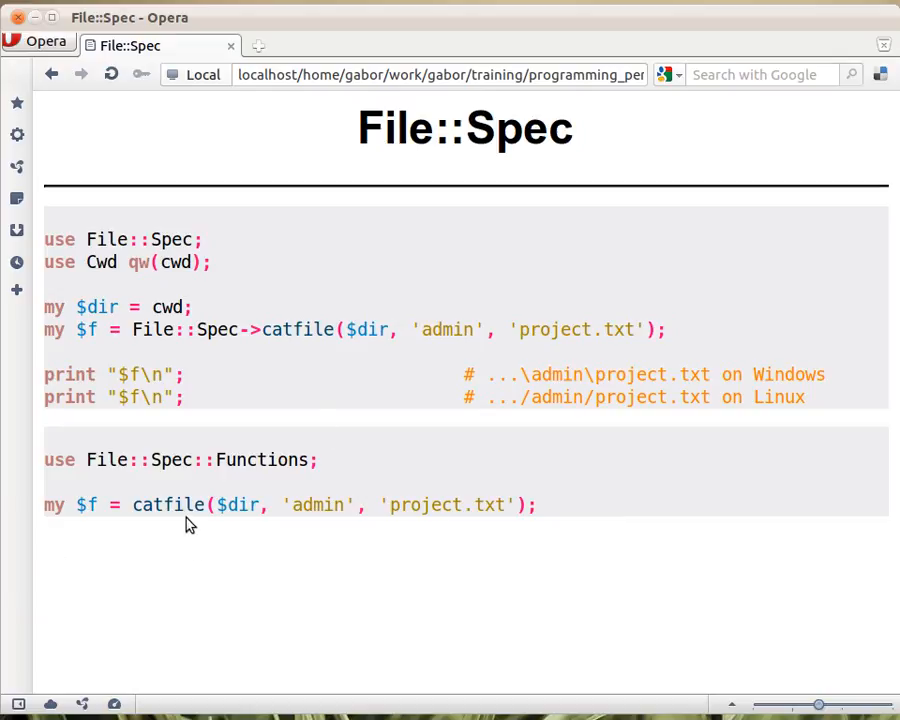